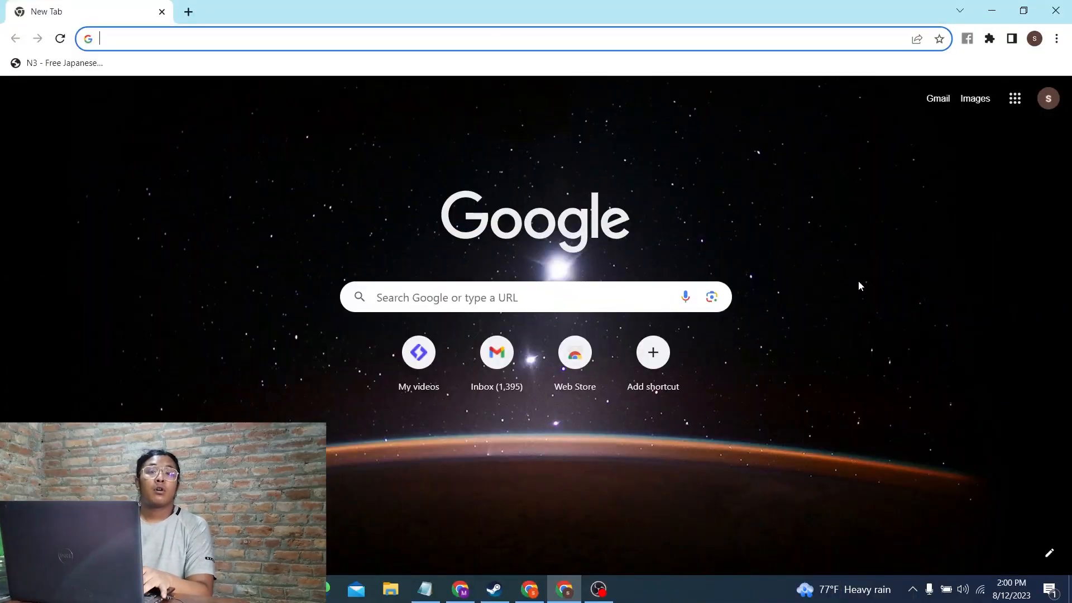
{"action": "mouse_move", "coordinate": [719, 359]}
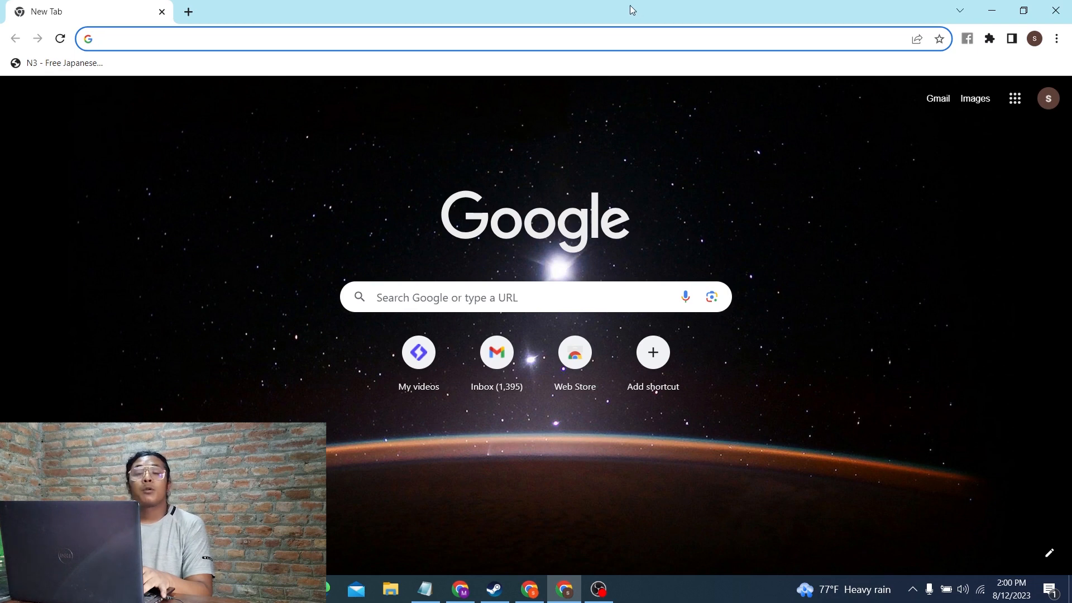
{"action": "mouse_move", "coordinate": [579, 35]}
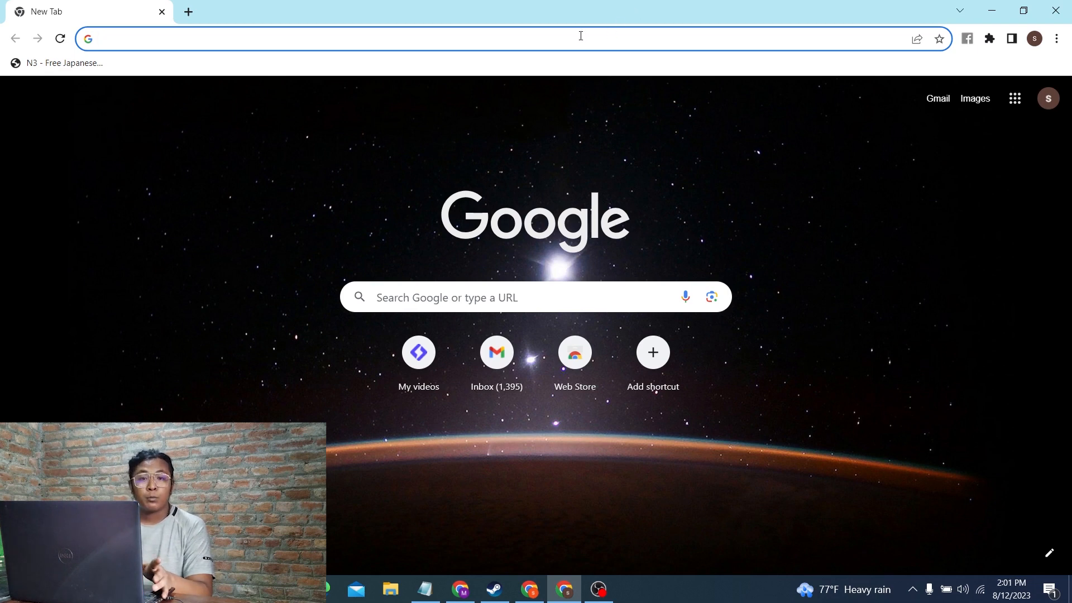
{"action": "mouse_move", "coordinate": [407, 41]}
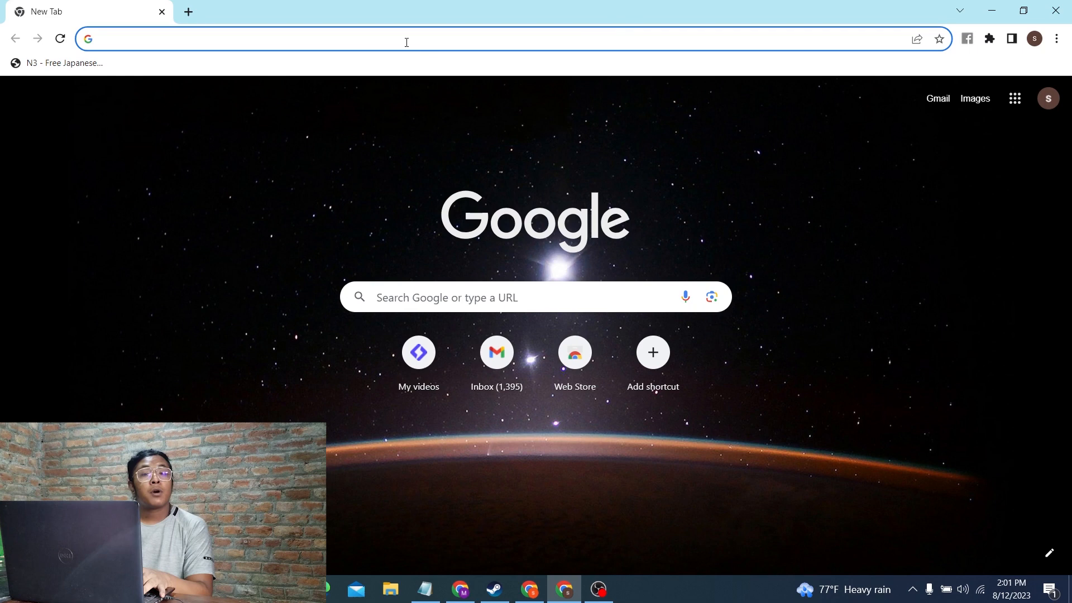
Navigate to fiverr.com from the address bar to load the Fiverr homepage.
{"action": "type", "text": "Fl"}
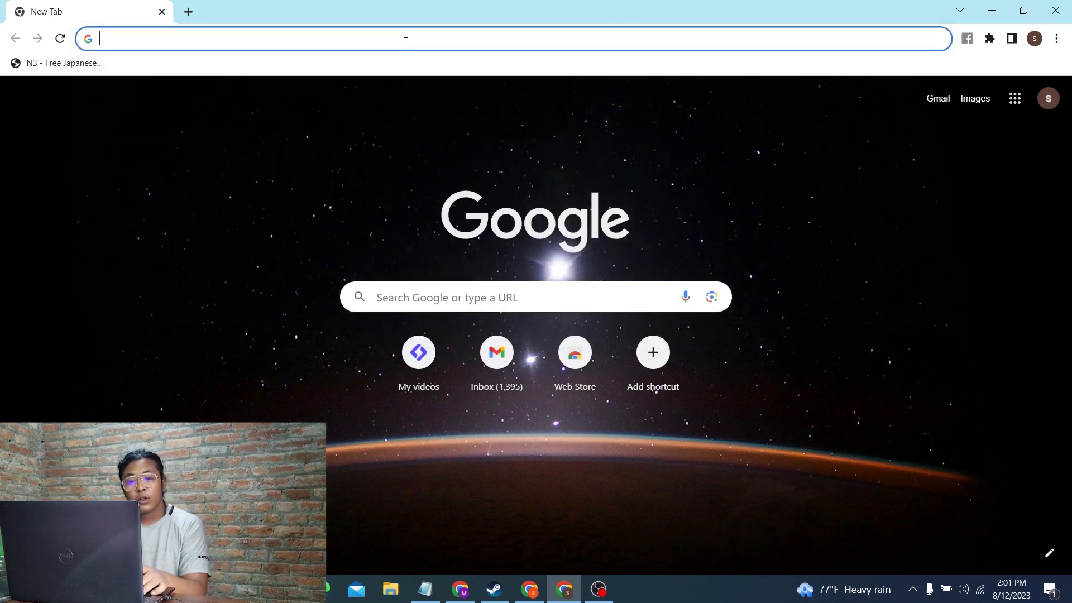
{"action": "type", "text": "fiverr.com"}
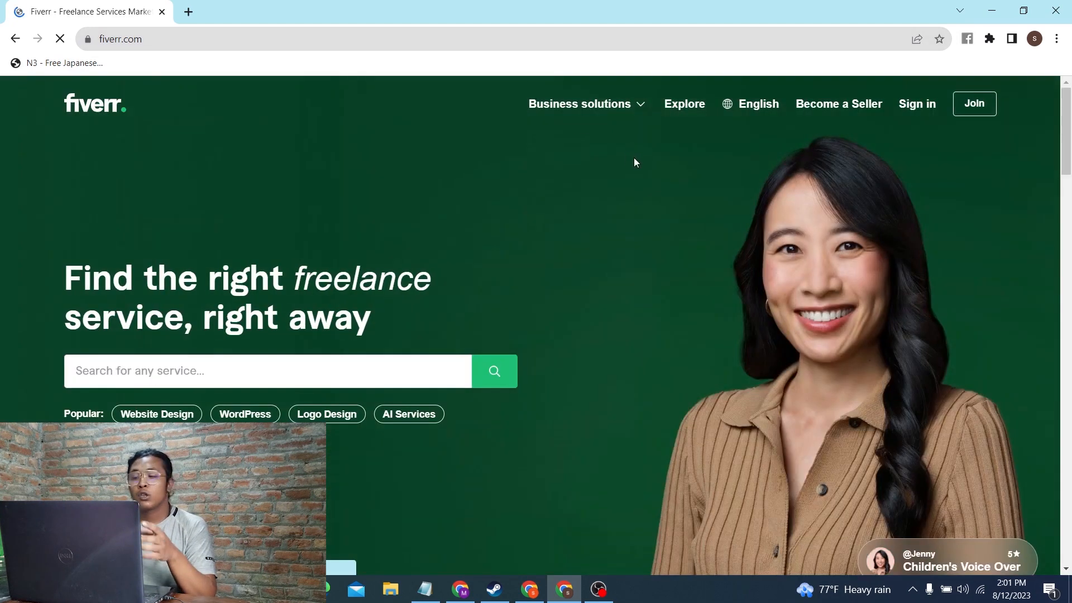
{"action": "mouse_move", "coordinate": [89, 78]}
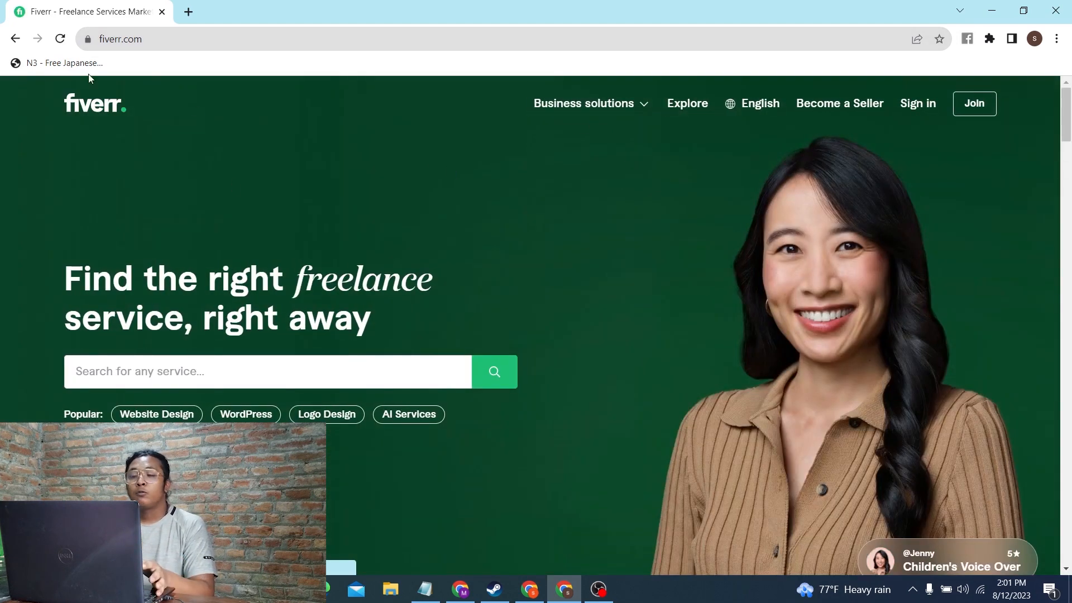
Dismiss the automatic Google account prompt to return to the plain homepage.
{"action": "left_click", "coordinate": [918, 103]}
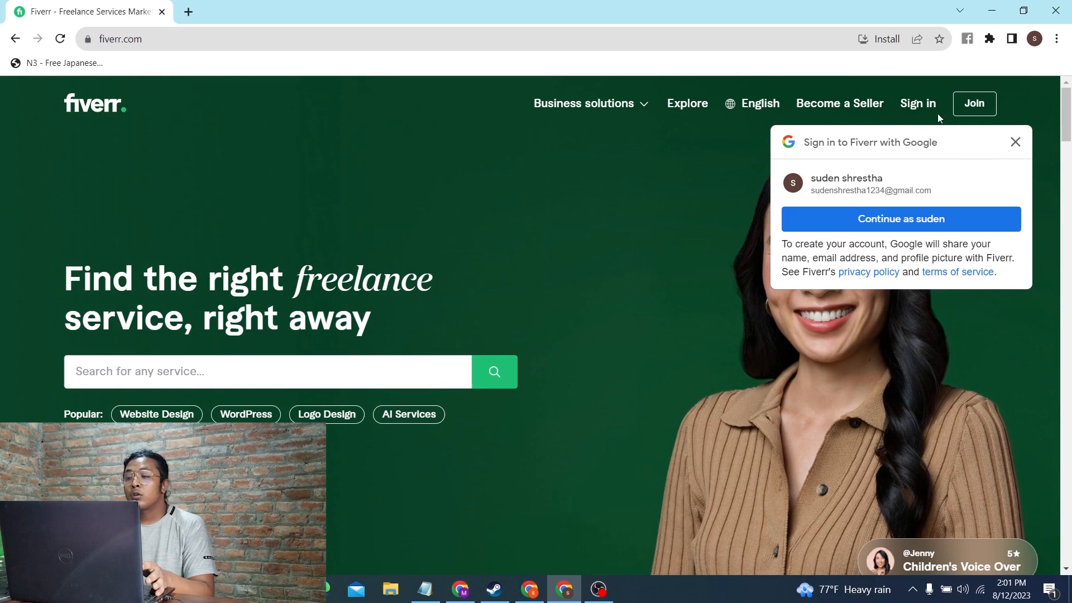
{"action": "left_click", "coordinate": [1015, 141]}
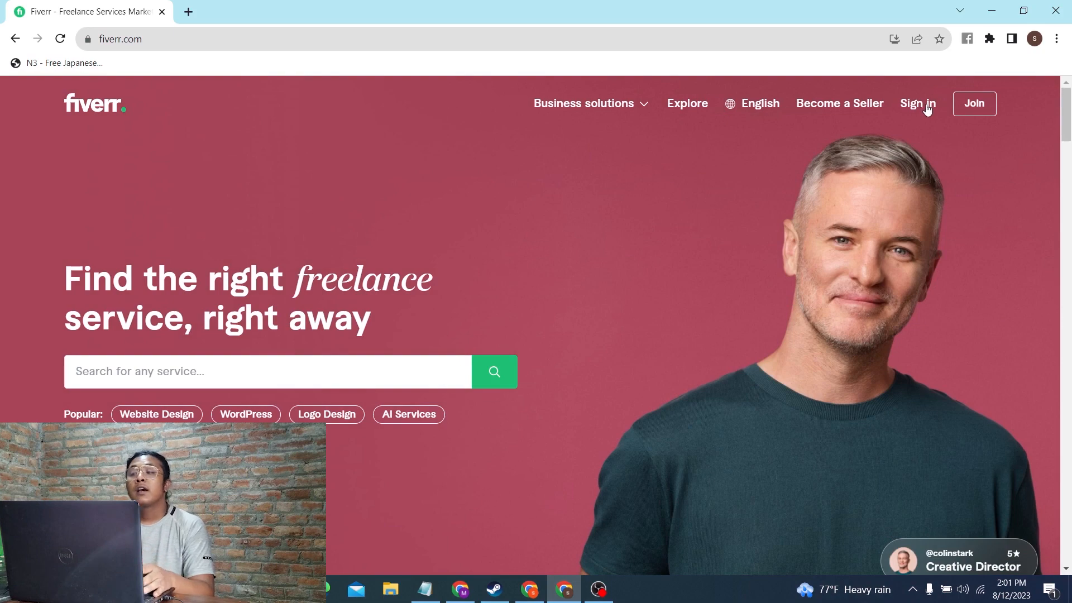
Bring up the sign-in dialog offering Google, email, Apple and Facebook options.
{"action": "left_click", "coordinate": [916, 103]}
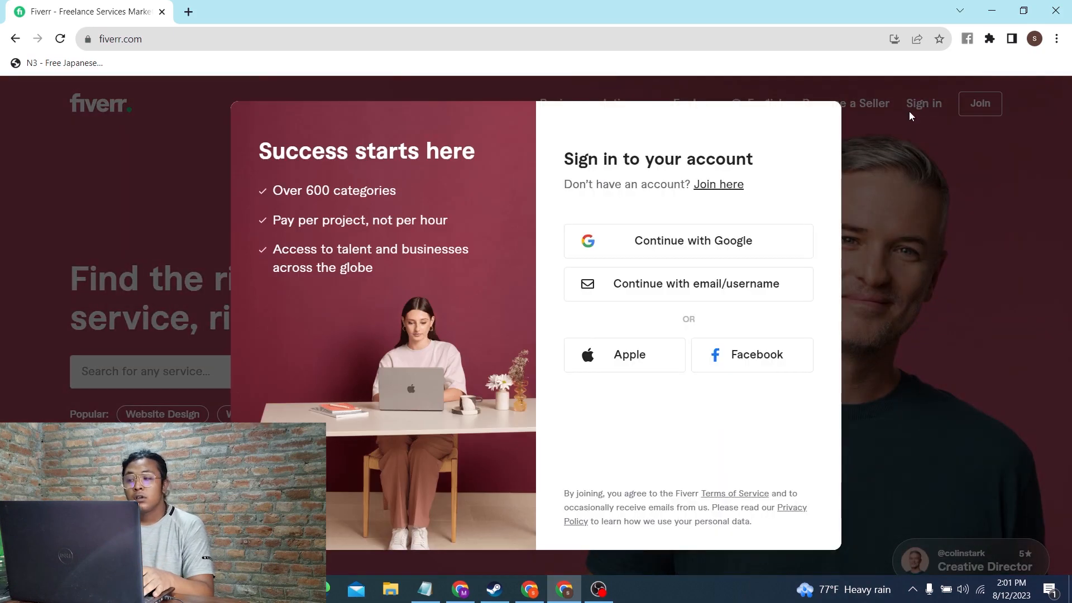
{"action": "mouse_move", "coordinate": [713, 240]}
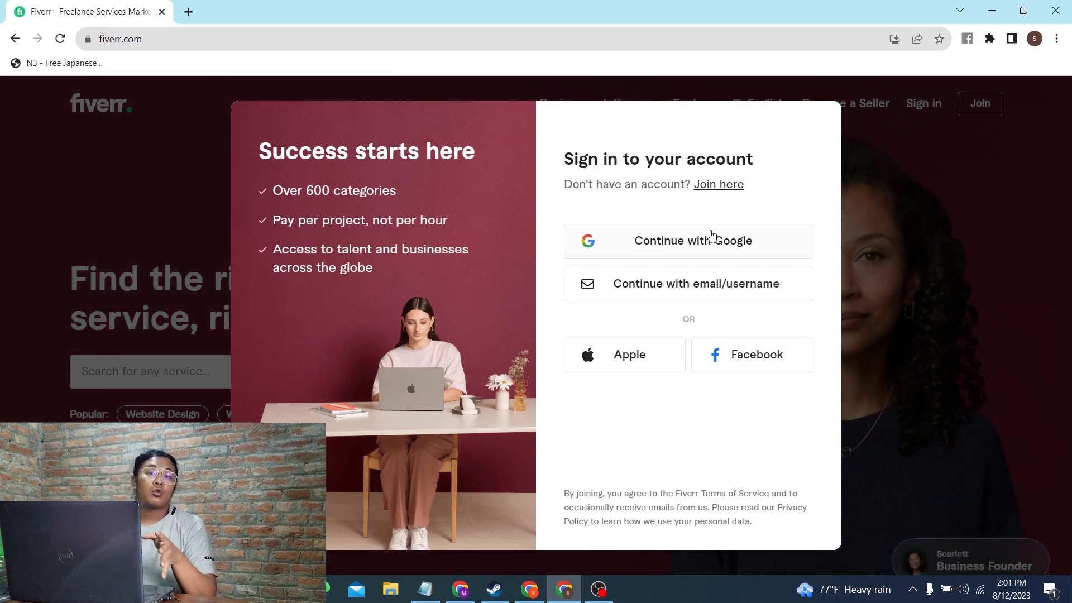
{"action": "mouse_move", "coordinate": [717, 251]}
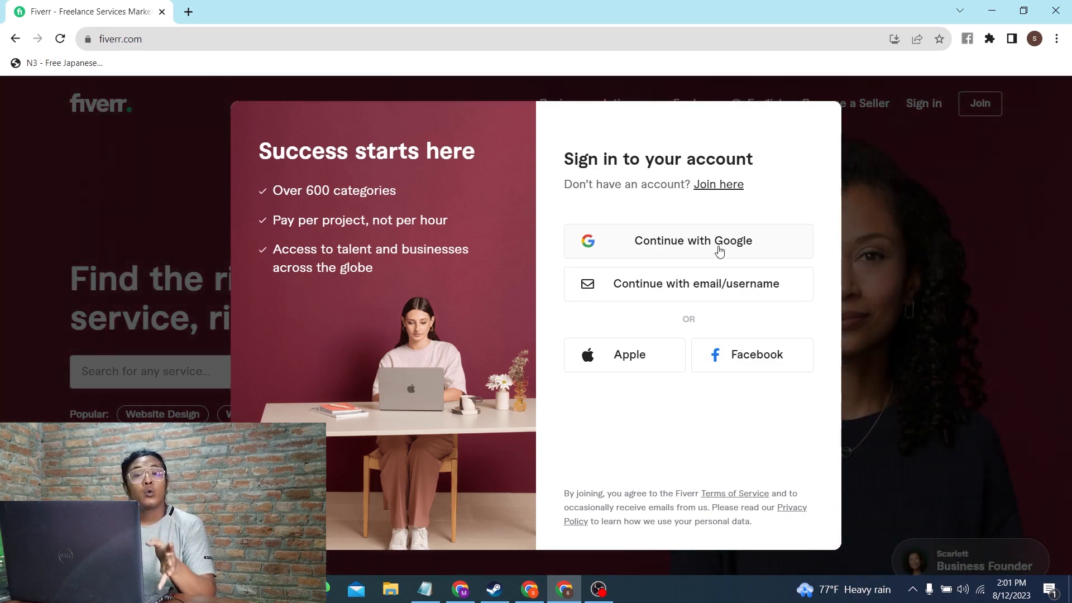
{"action": "mouse_move", "coordinate": [765, 383]}
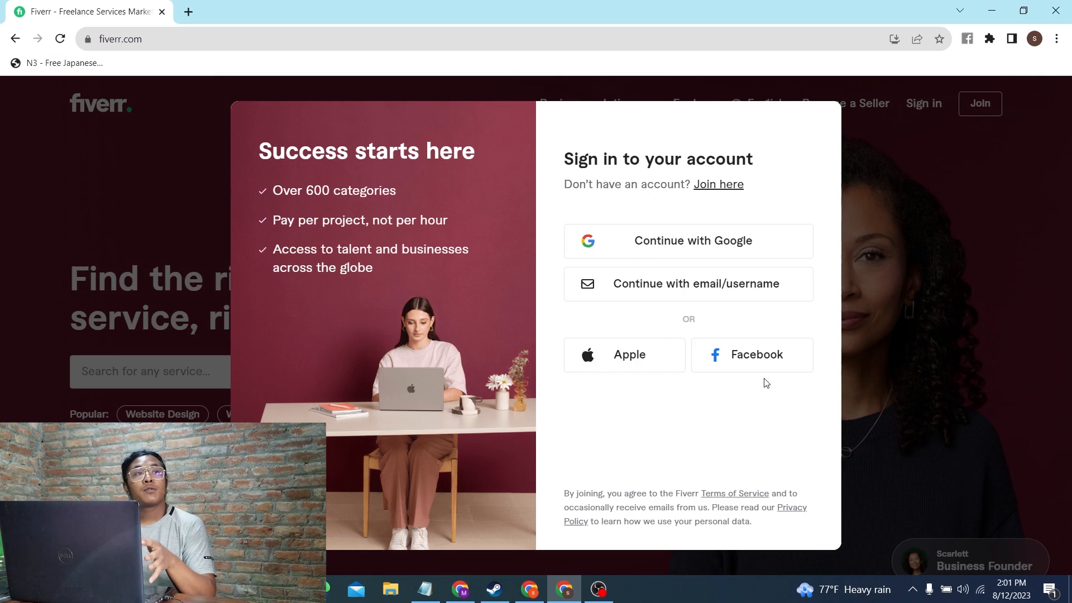
{"action": "mouse_move", "coordinate": [738, 275]}
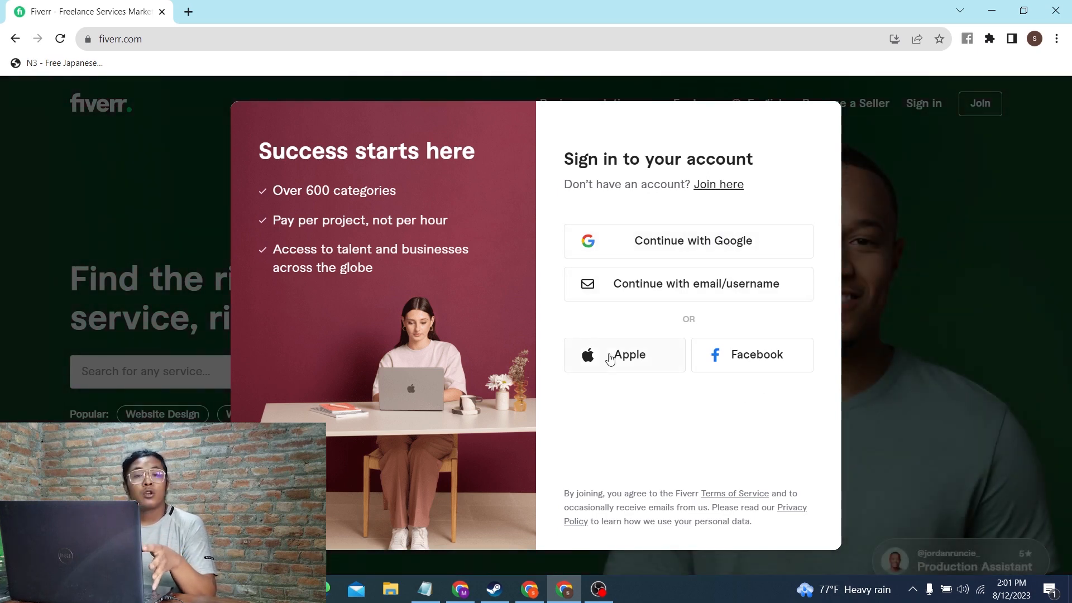
{"action": "mouse_move", "coordinate": [624, 337]}
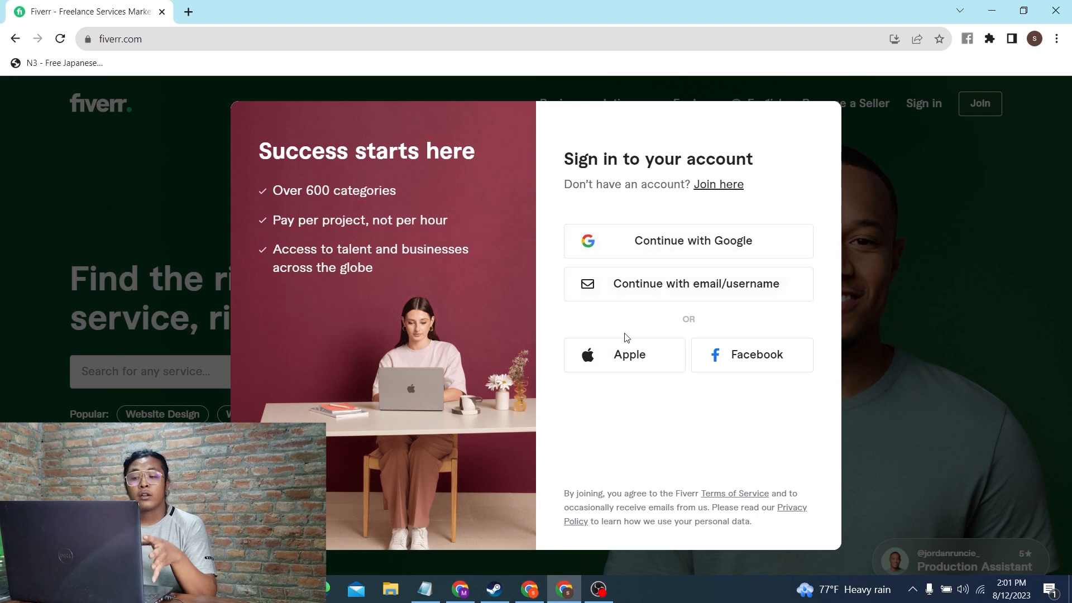
{"action": "mouse_move", "coordinate": [689, 248]}
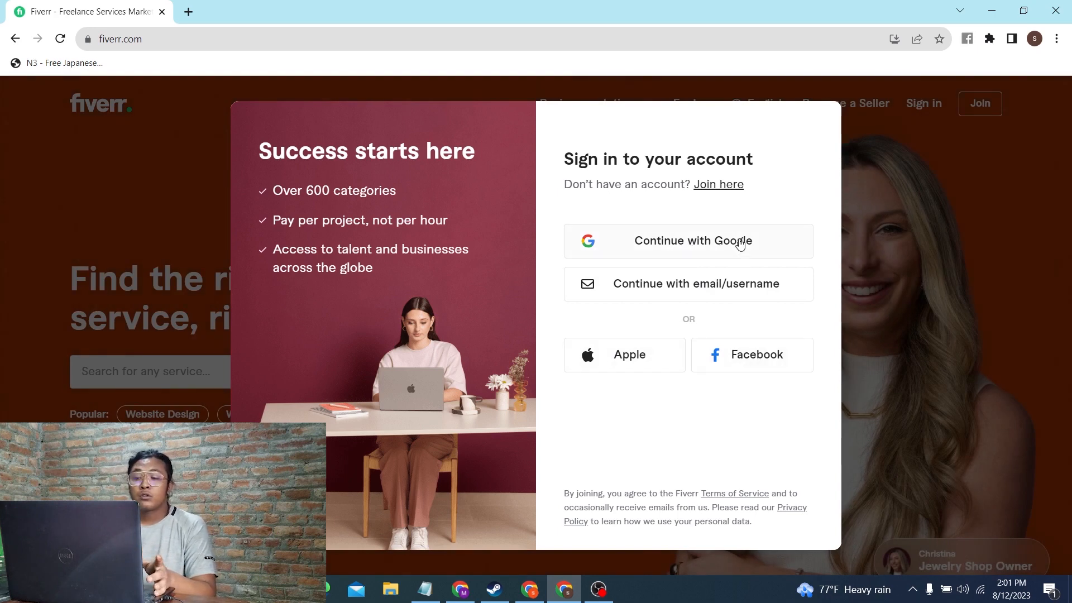
{"action": "mouse_move", "coordinate": [709, 364]}
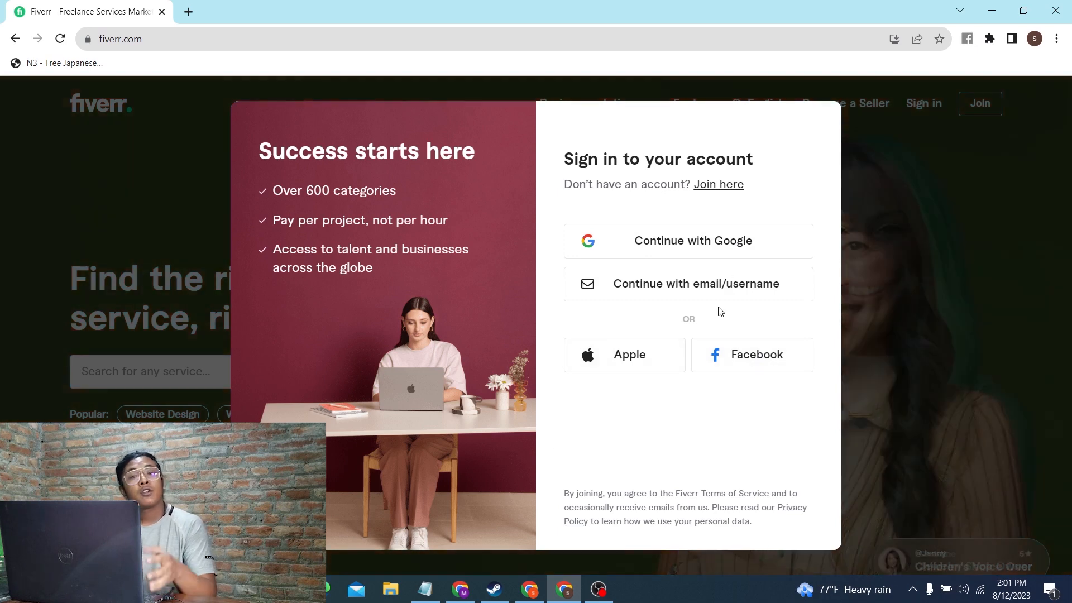
{"action": "mouse_move", "coordinate": [456, 311]}
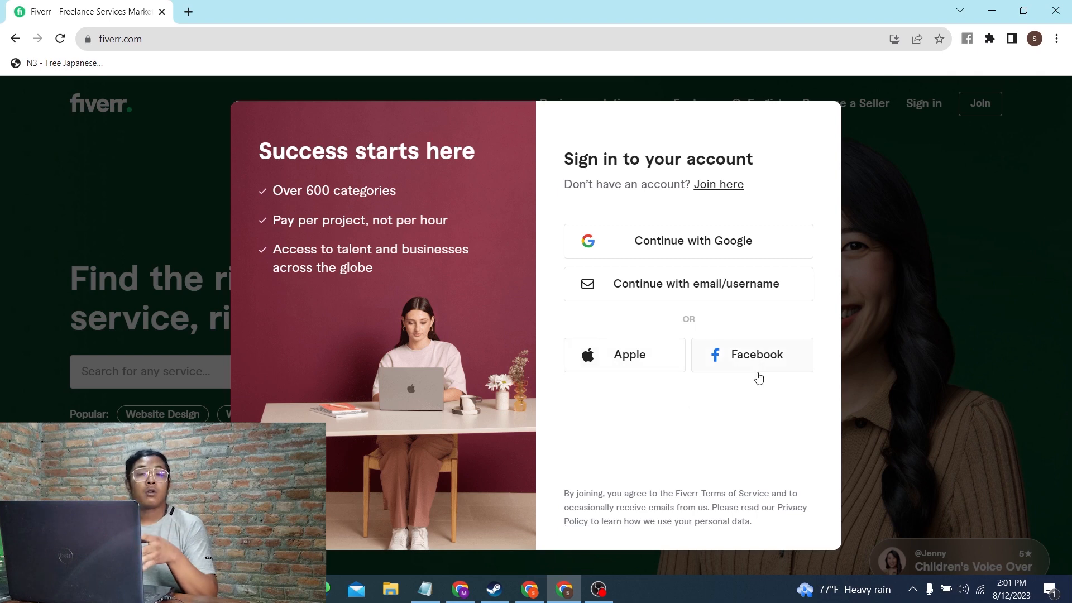
{"action": "mouse_move", "coordinate": [291, 342]}
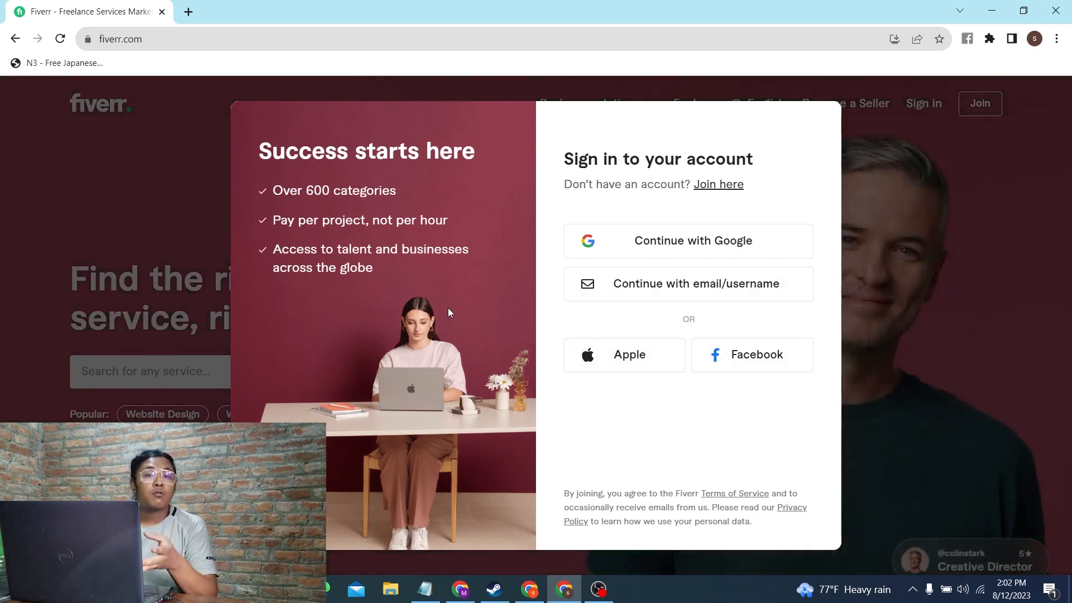
{"action": "mouse_move", "coordinate": [648, 304]}
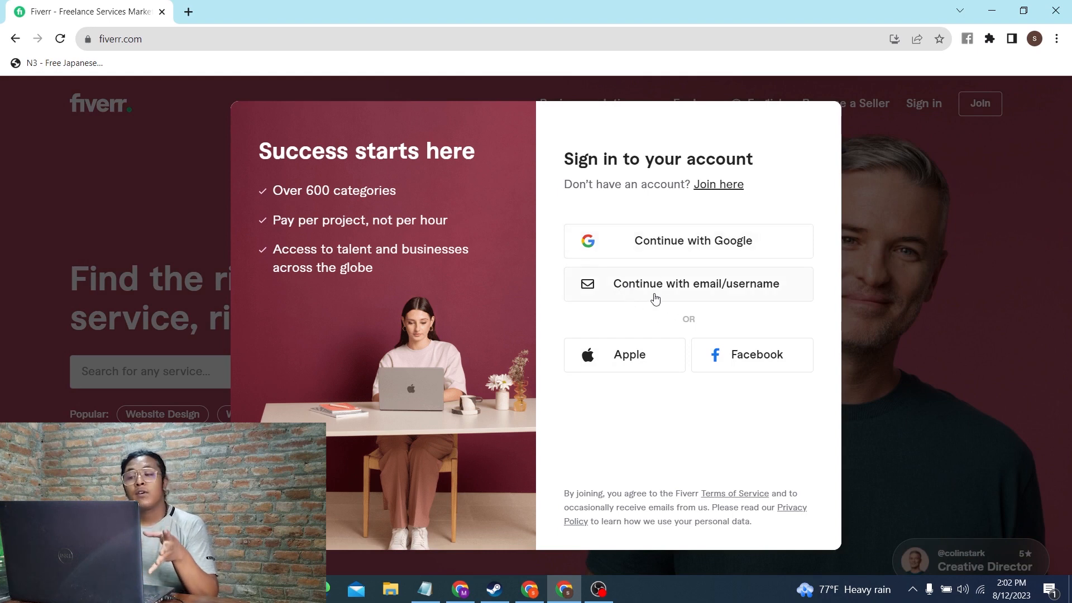
{"action": "left_click", "coordinate": [695, 282]}
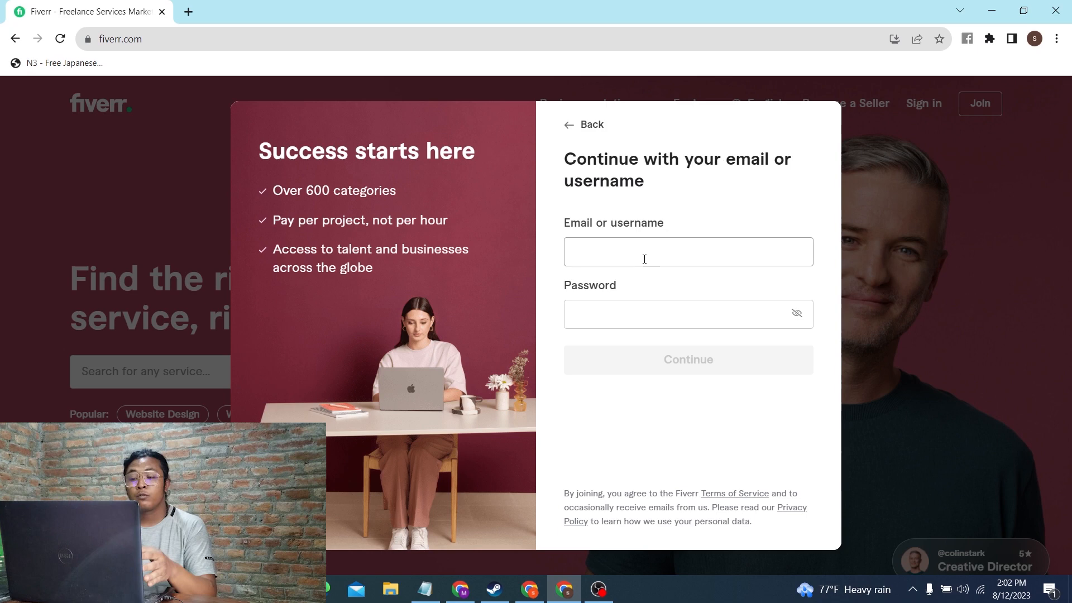
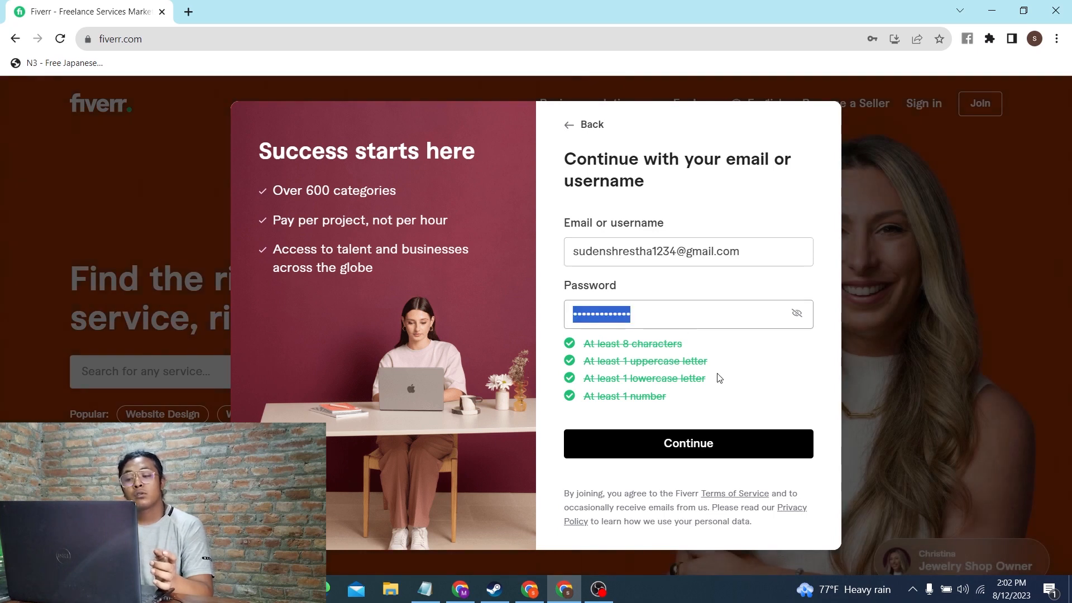
{"action": "mouse_move", "coordinate": [659, 443]}
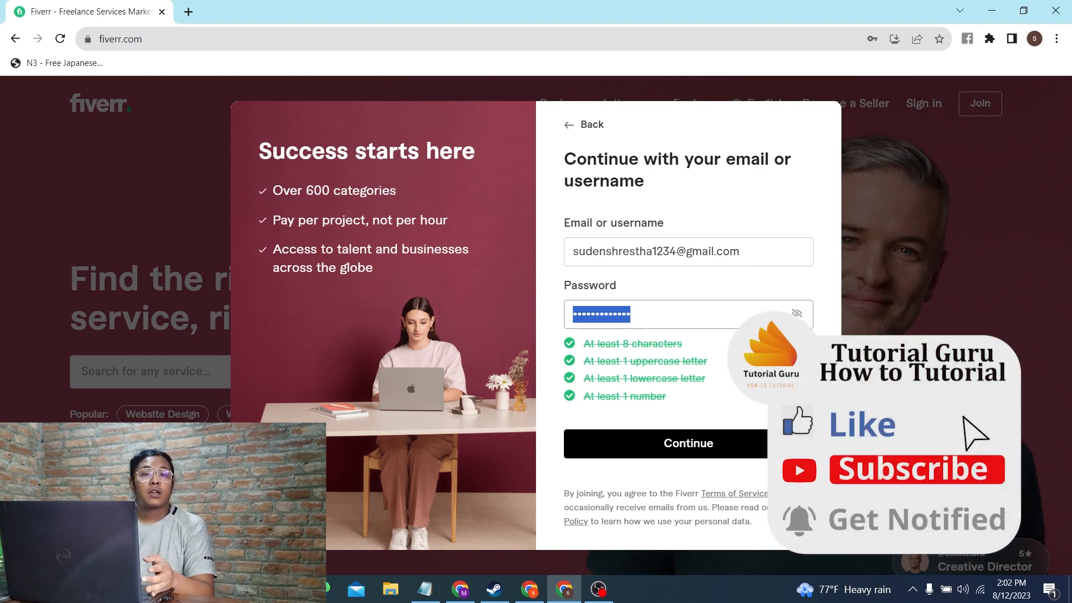
{"action": "mouse_move", "coordinate": [813, 438]}
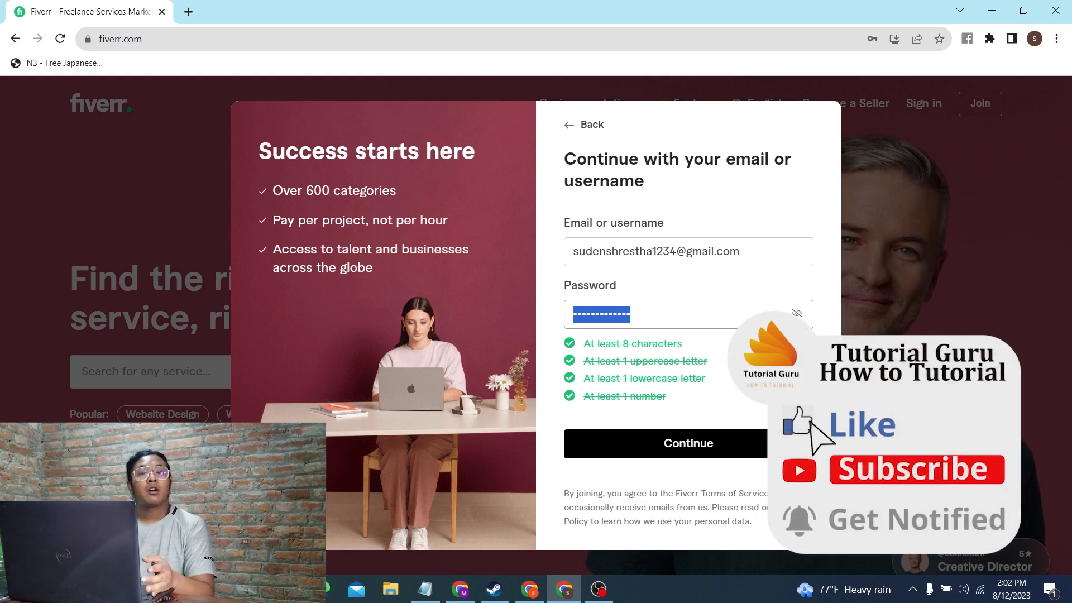